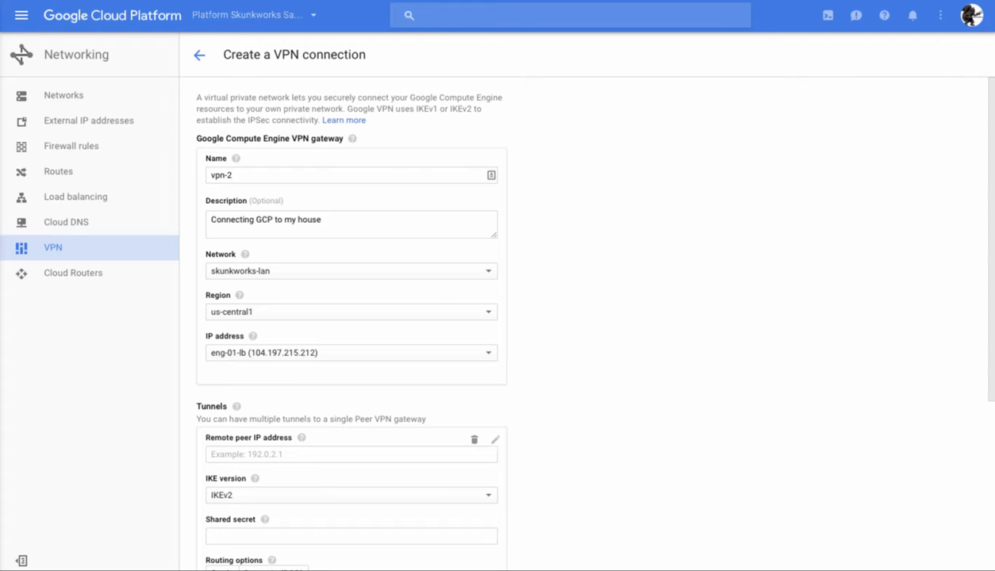
mouse_move(653, 524)
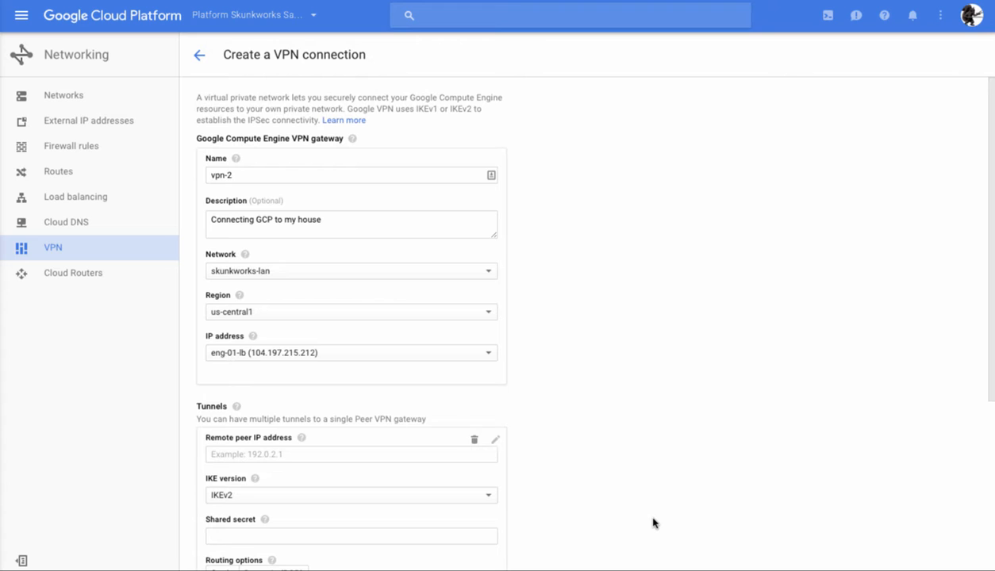
mouse_move(558, 255)
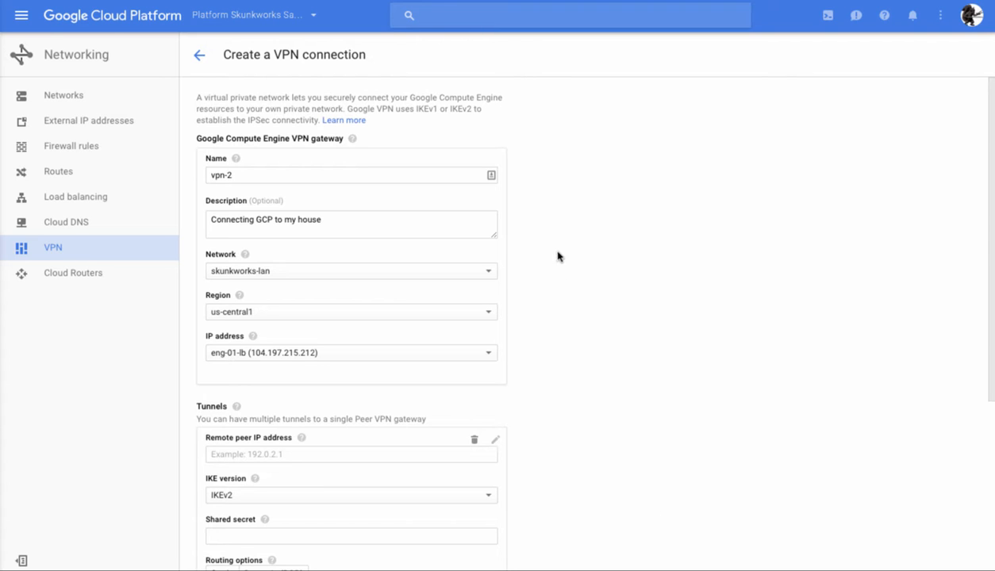
Go to VPN under Networking and start creating a new VPN connection.
scroll("down", 3)
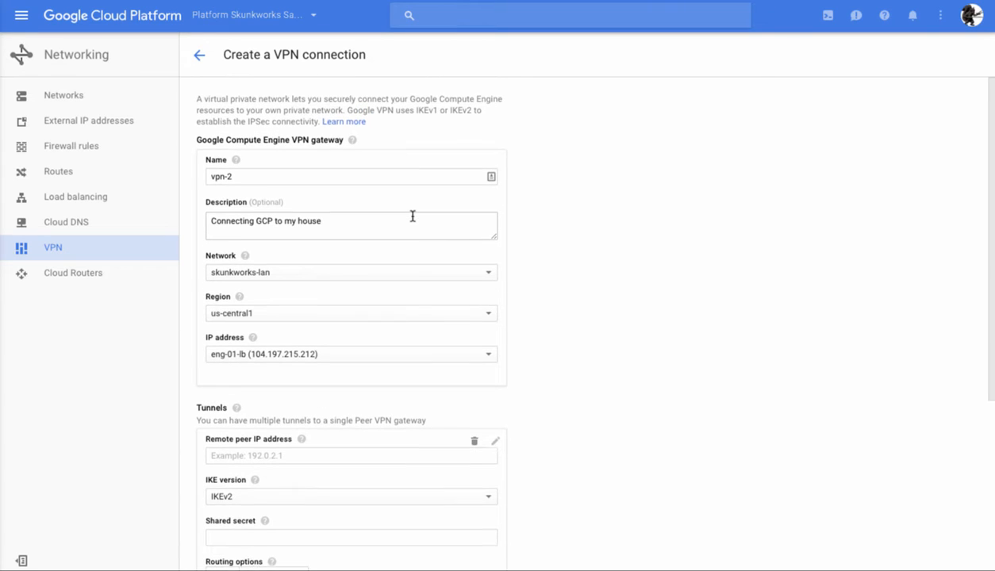
mouse_move(22, 16)
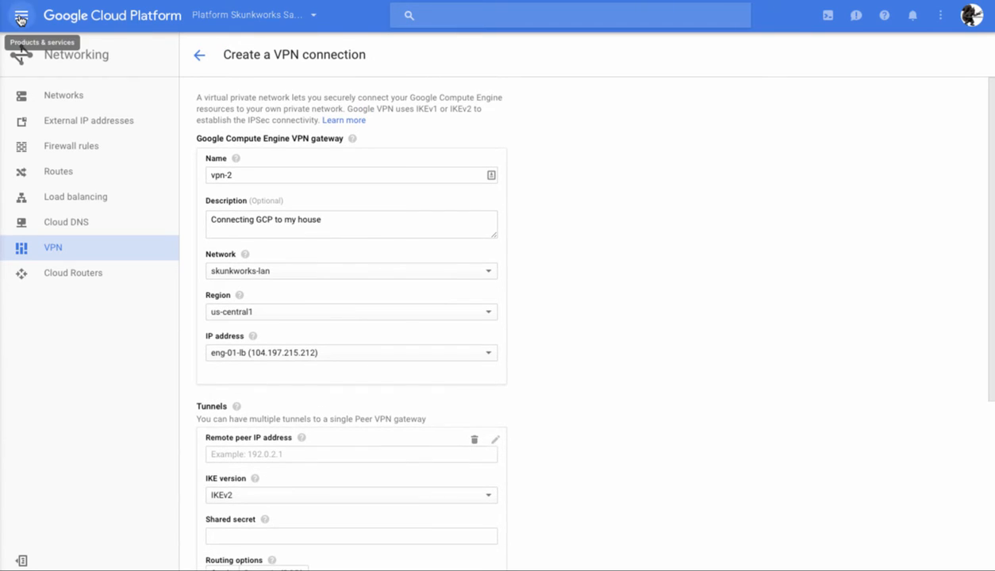
left_click(22, 16)
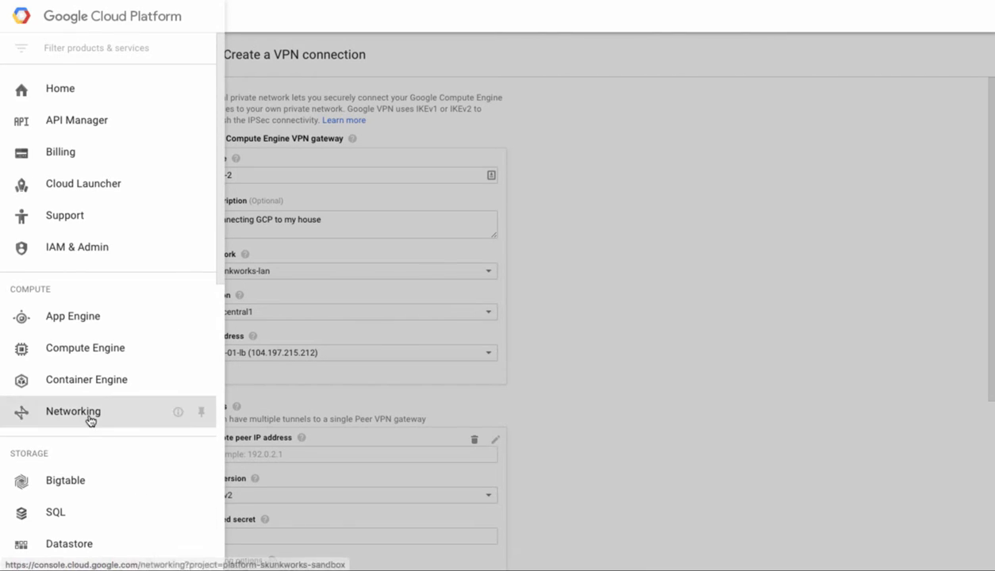
left_click(73, 411)
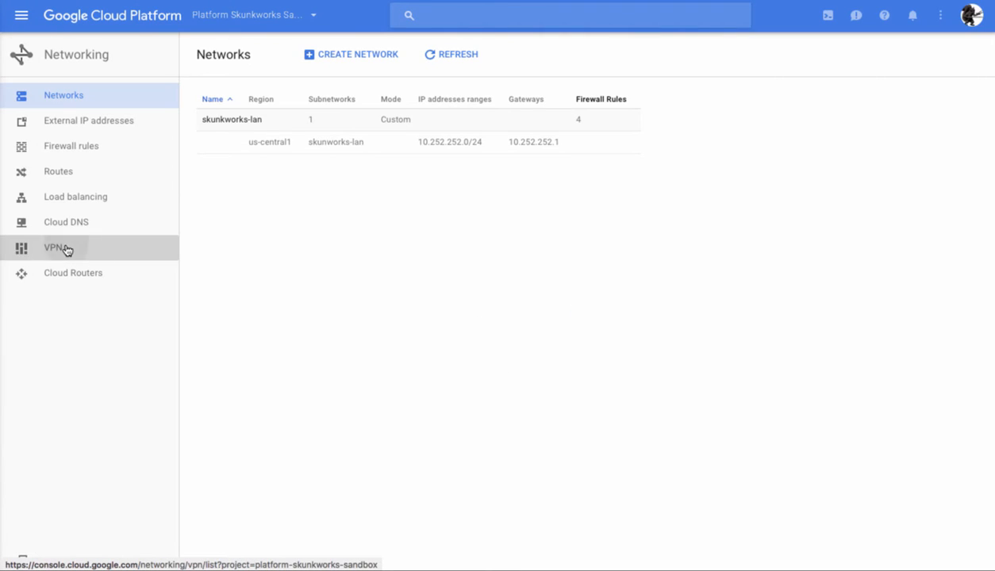
left_click(54, 248)
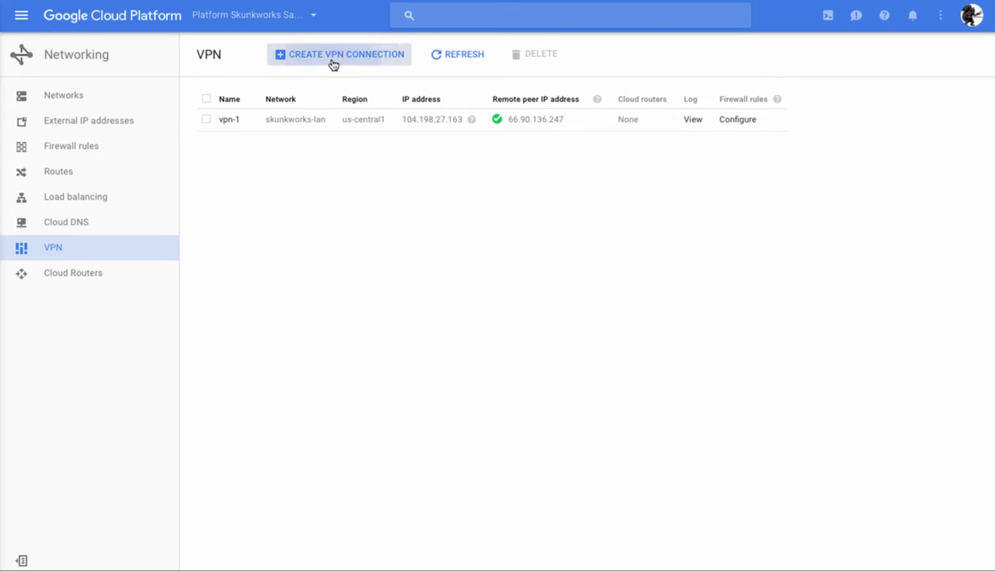
left_click(339, 54)
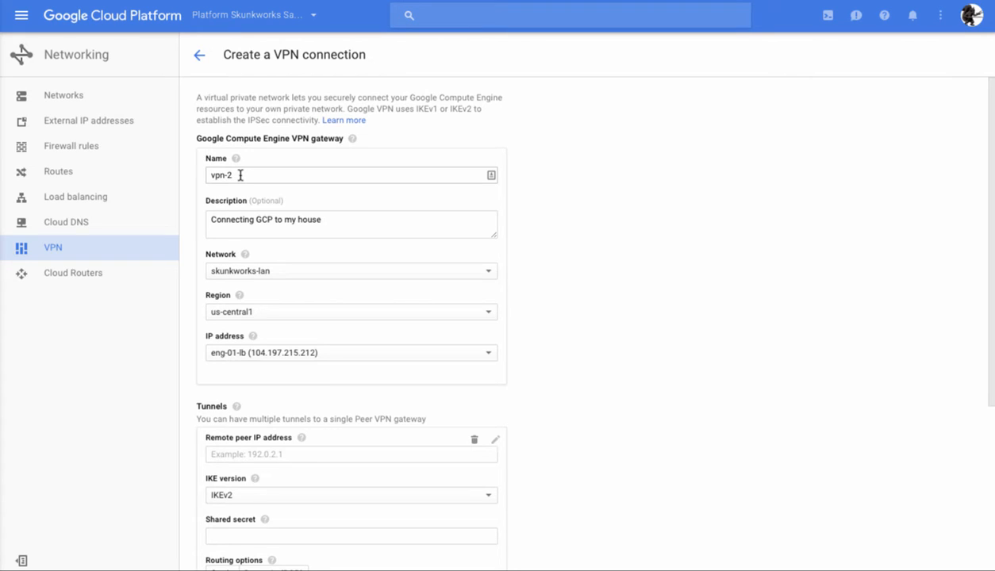
Visit the gateway name, gateway IP address and remote peer IP address fields of the form.
left_click(351, 174)
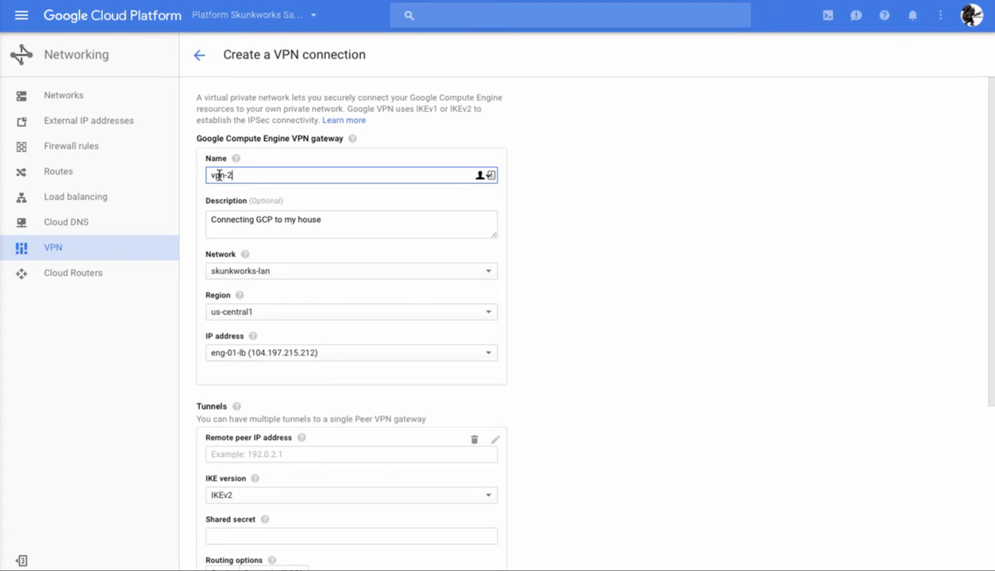
mouse_move(282, 168)
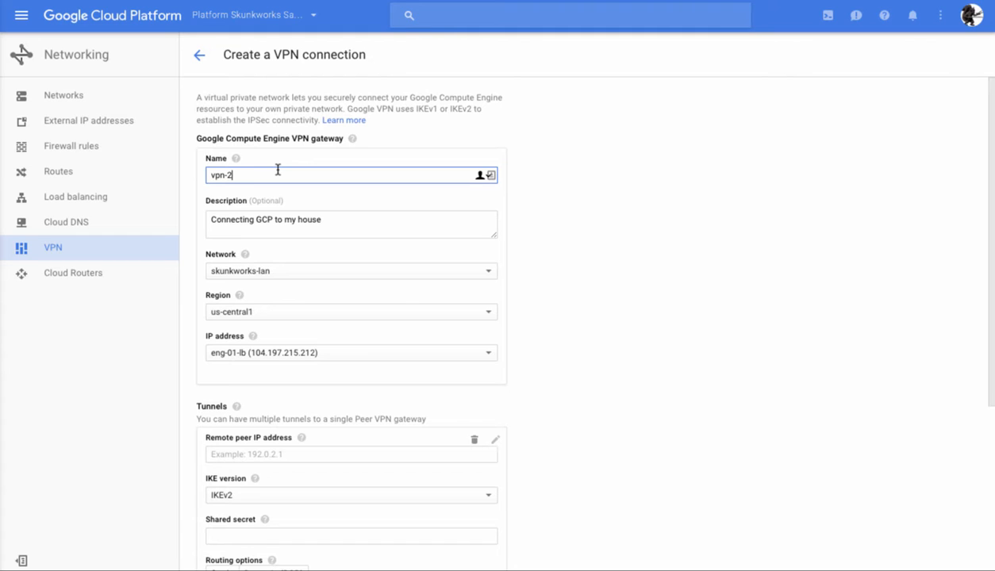
left_click(350, 224)
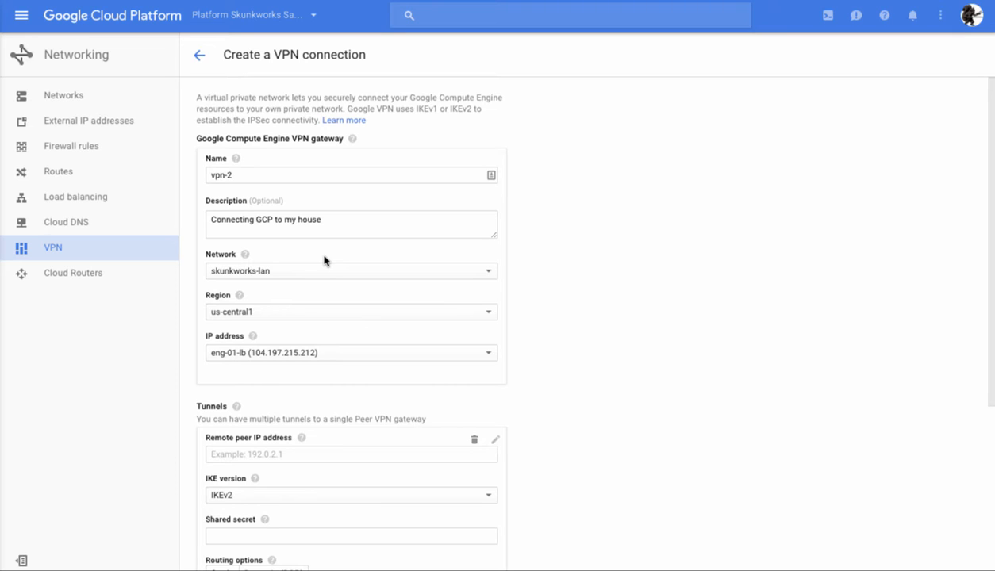
mouse_move(323, 266)
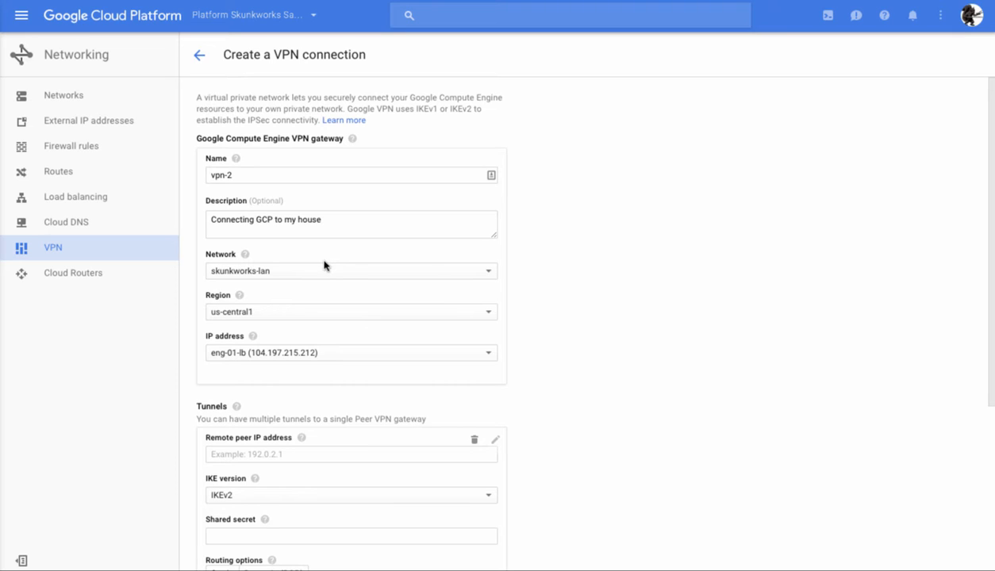
mouse_move(336, 271)
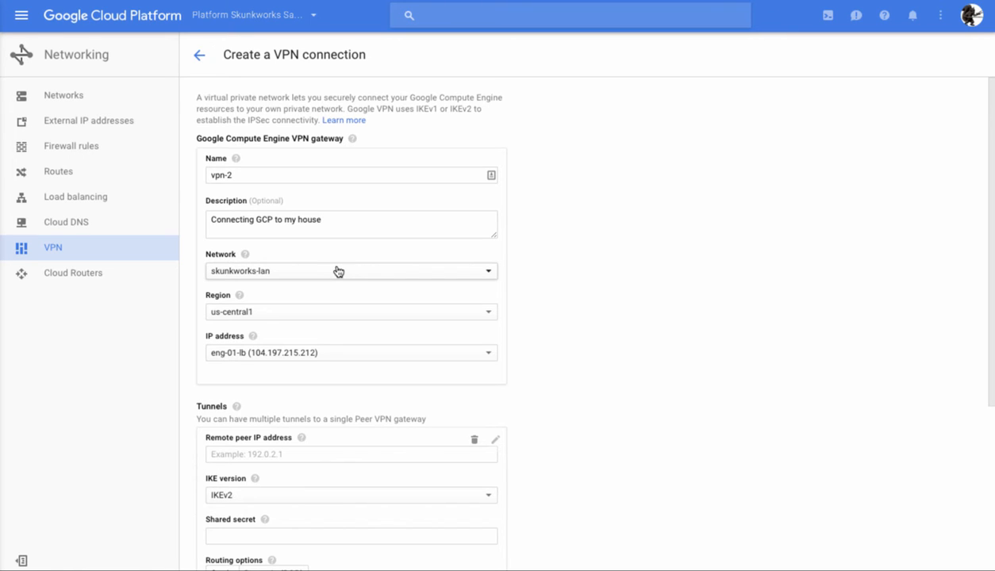
mouse_move(580, 307)
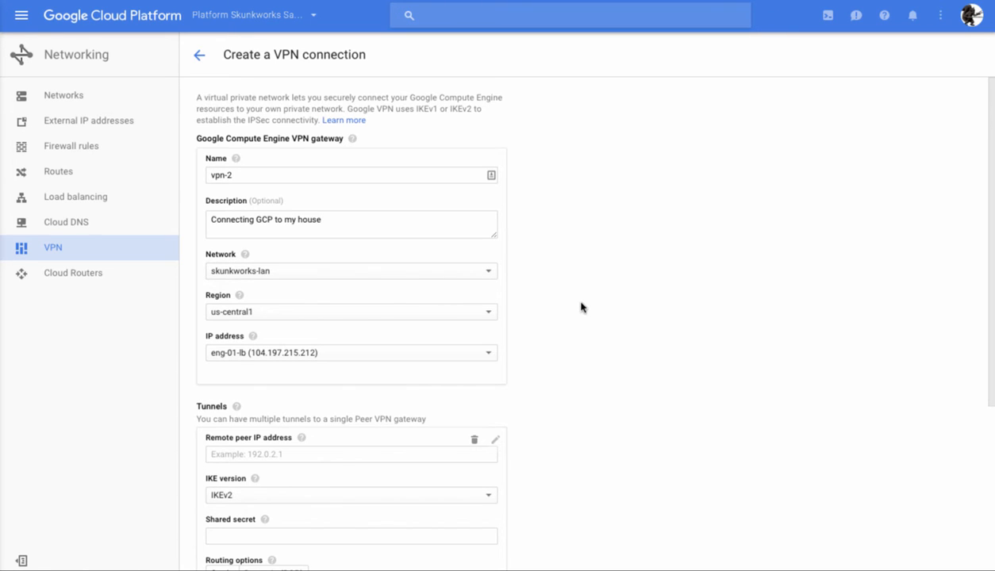
scroll("down", 3)
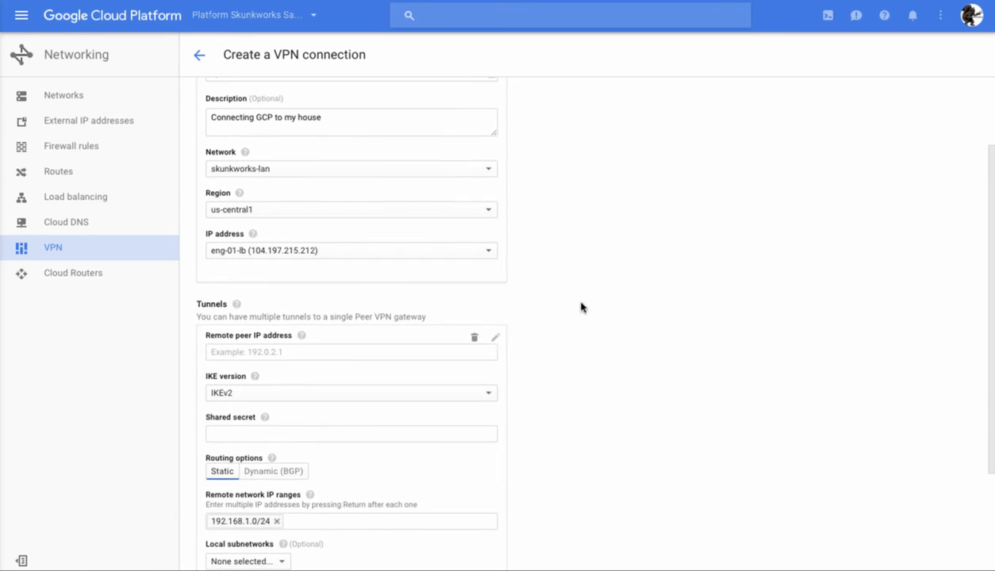
scroll("down", 3)
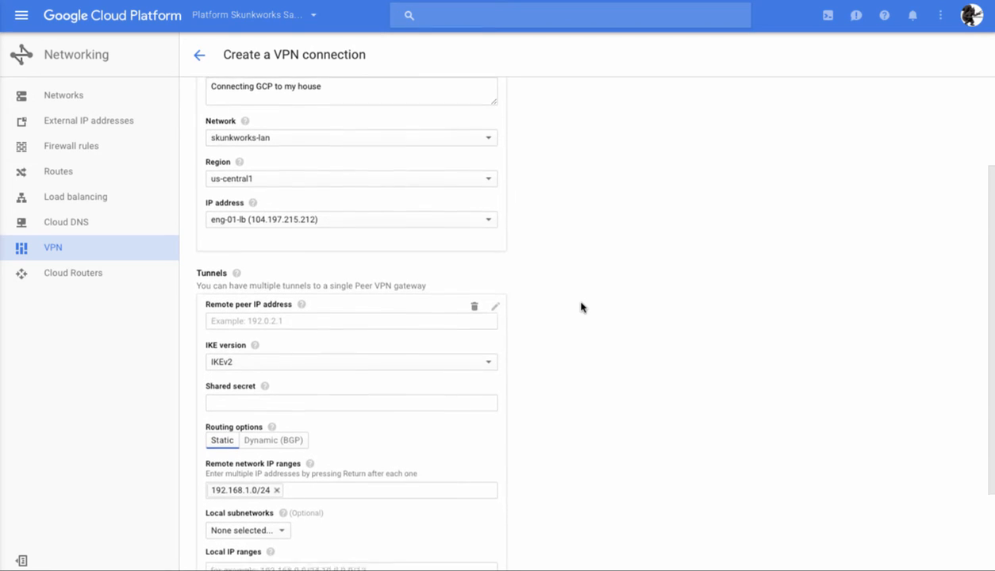
scroll("down", 3)
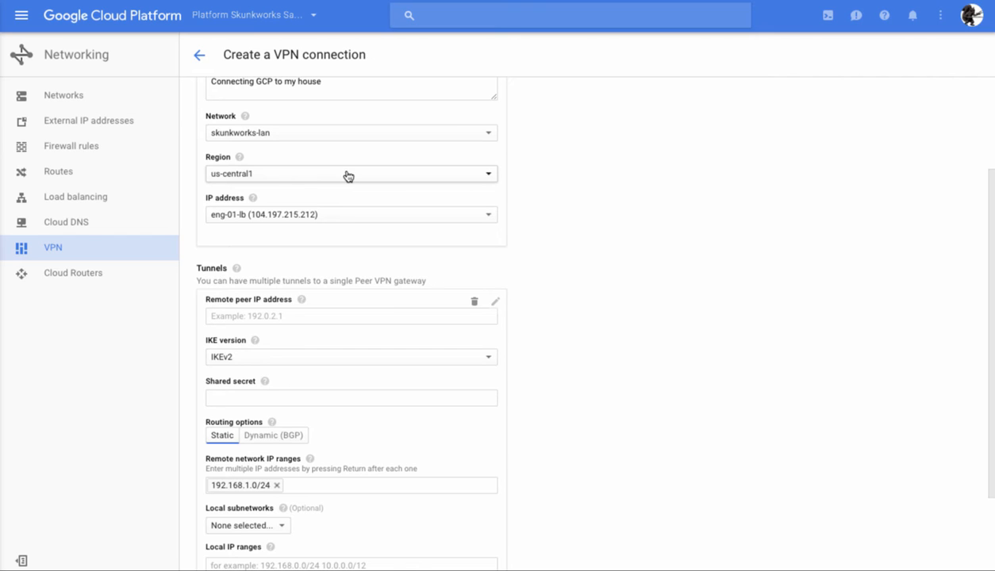
scroll("down", 3)
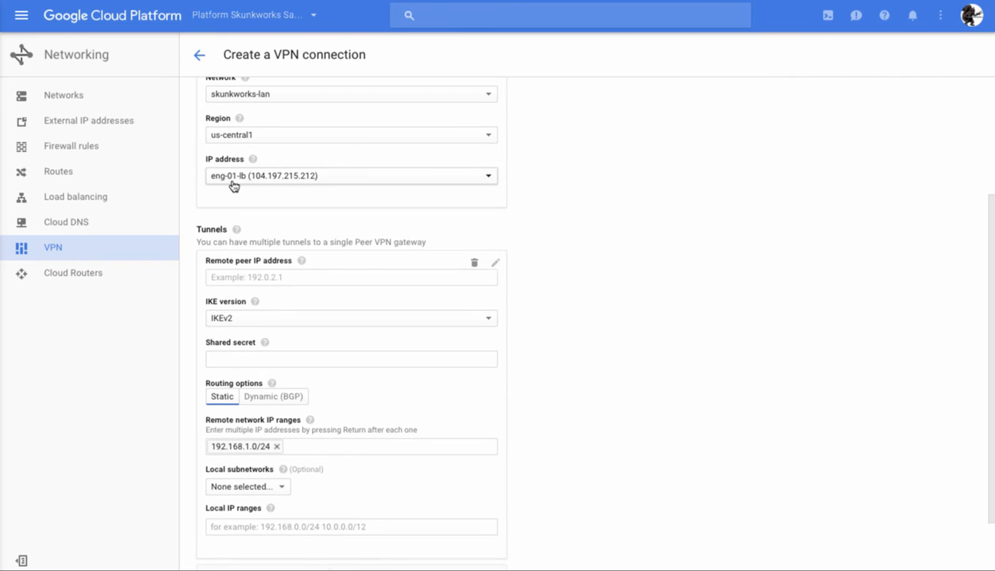
mouse_move(482, 183)
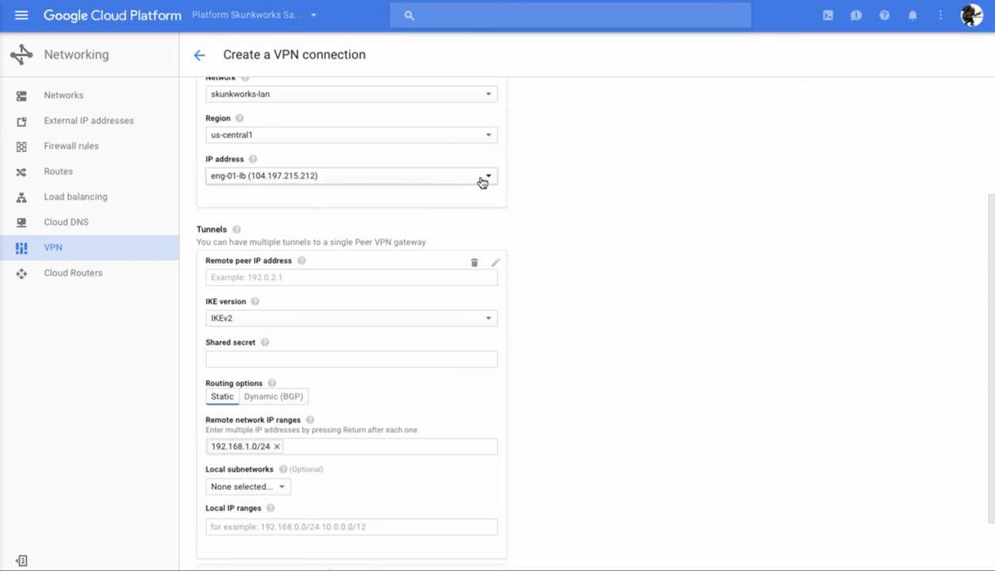
mouse_move(488, 181)
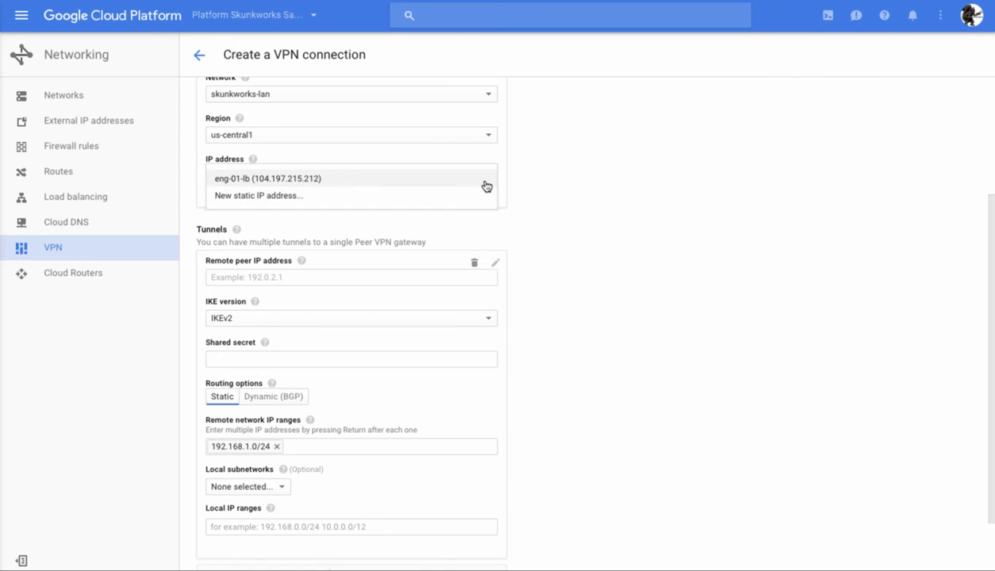
left_click(268, 177)
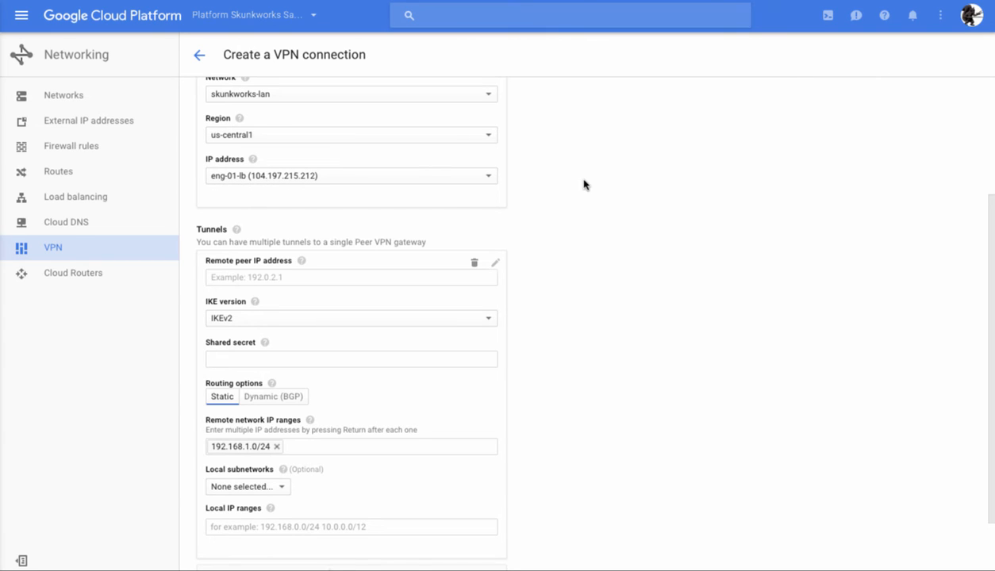
scroll("down", 3)
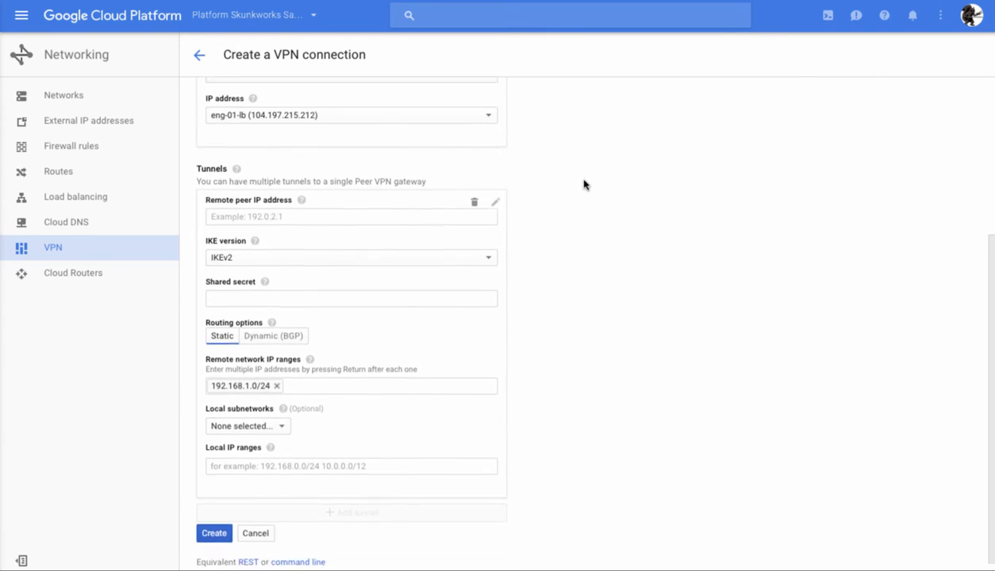
scroll("up", 3)
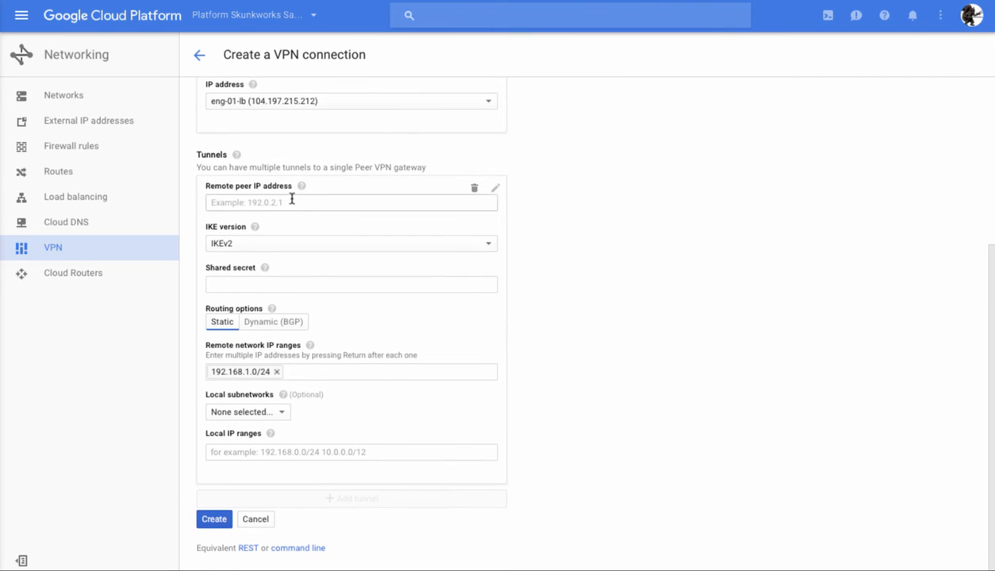
left_click(349, 203)
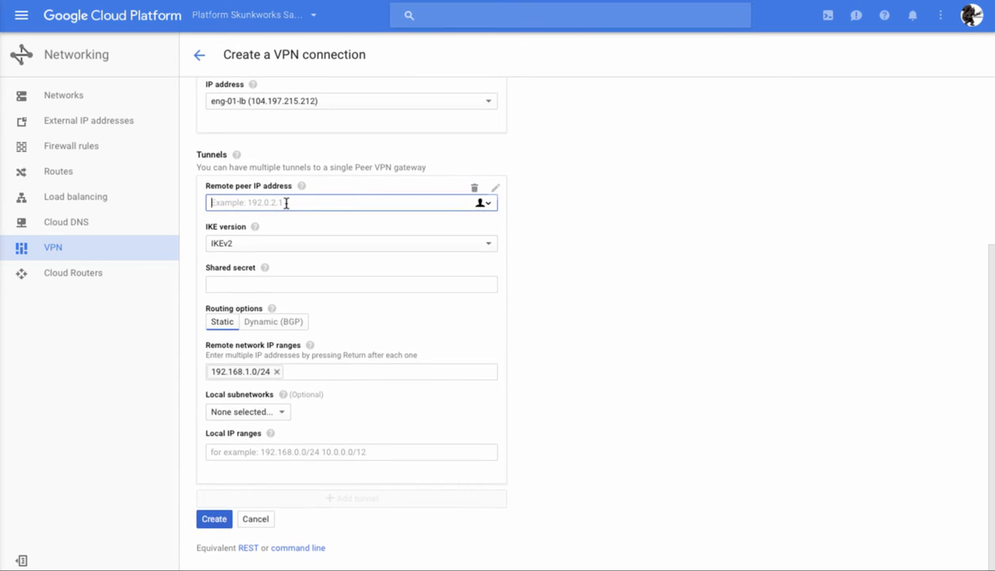
mouse_move(378, 241)
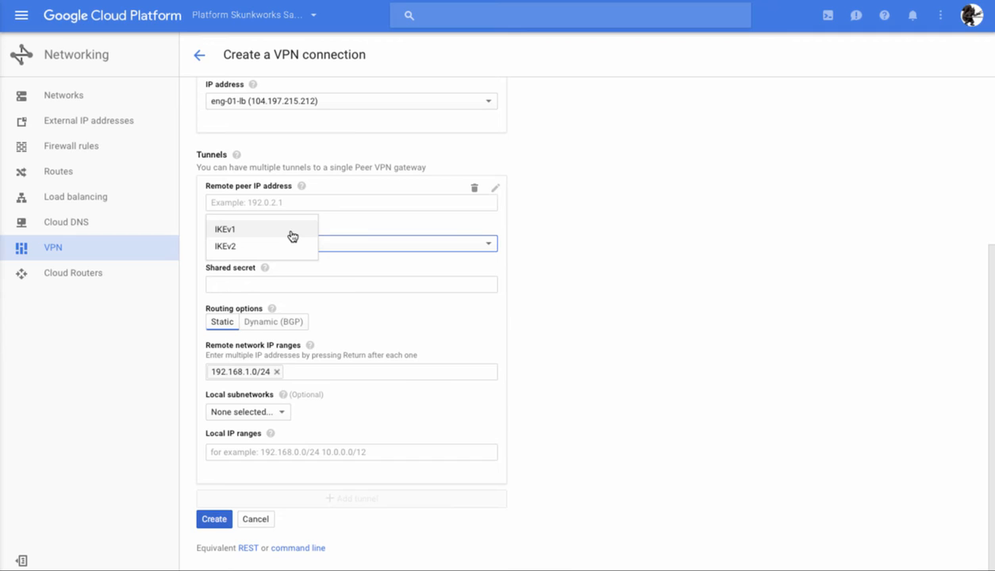
mouse_move(279, 245)
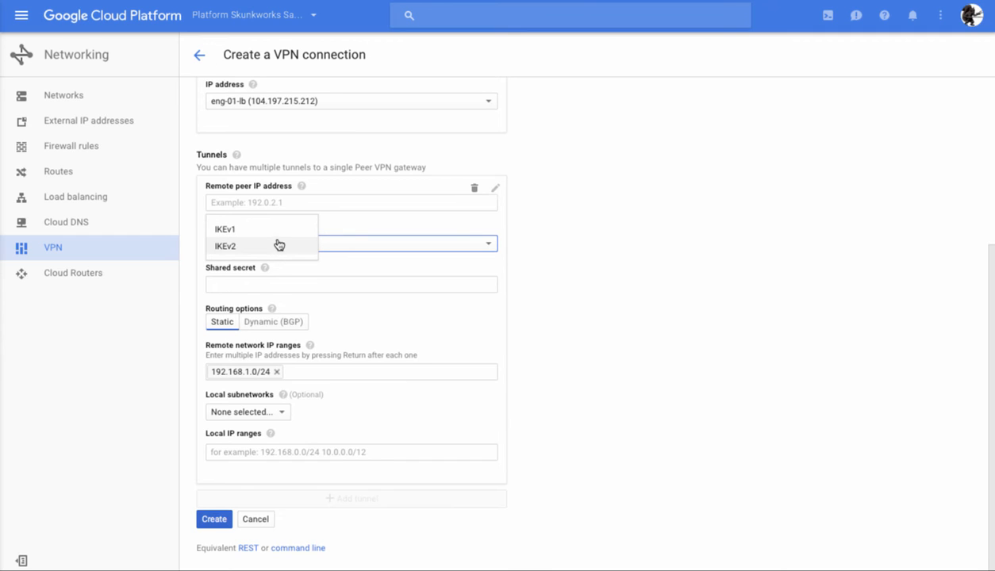
left_click(225, 246)
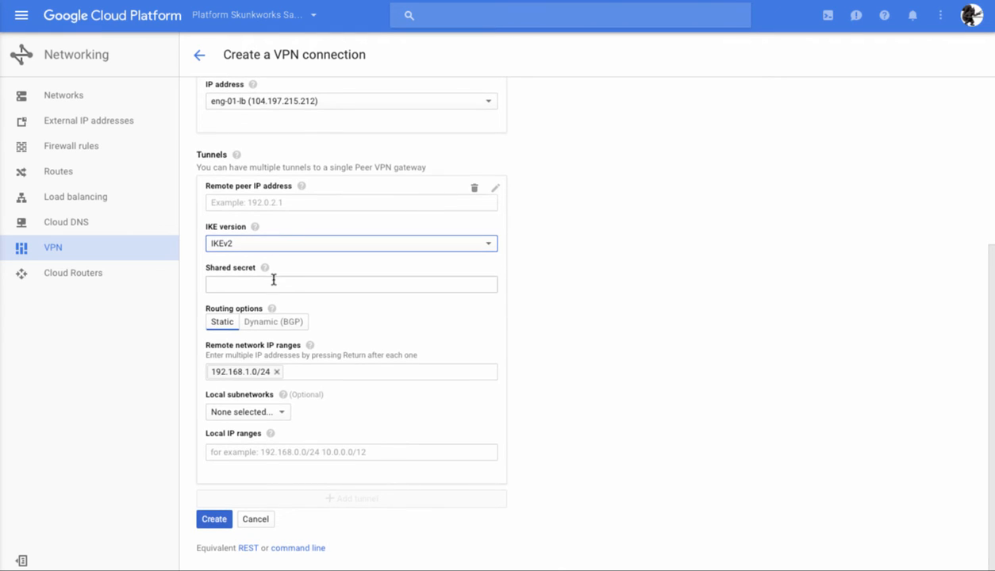
mouse_move(479, 265)
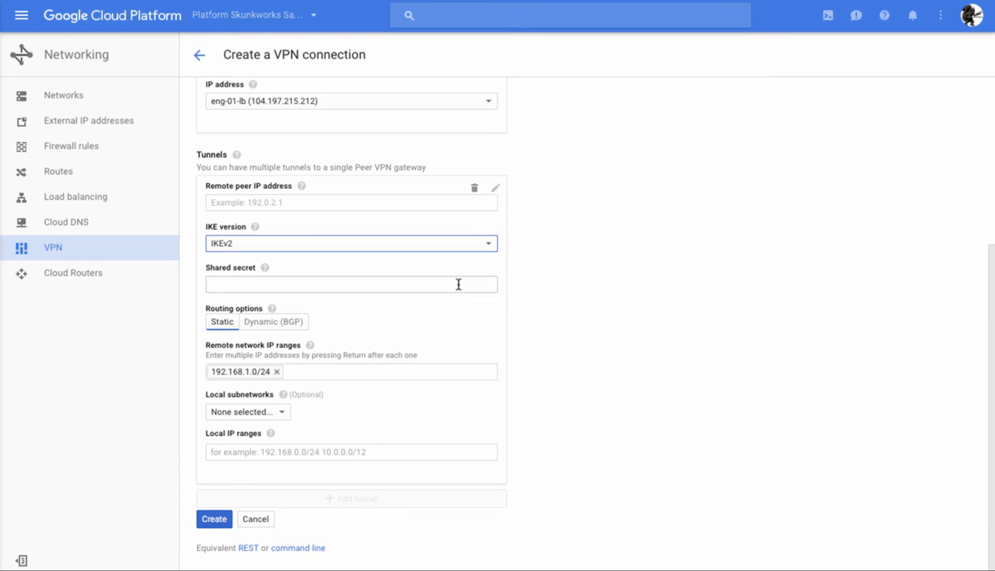
left_click(351, 284)
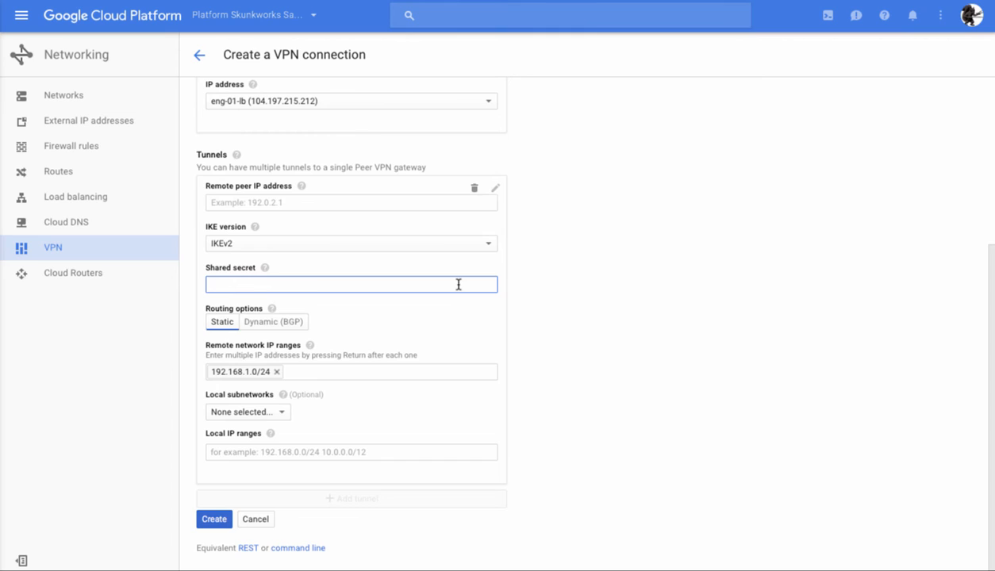
type("xxx")
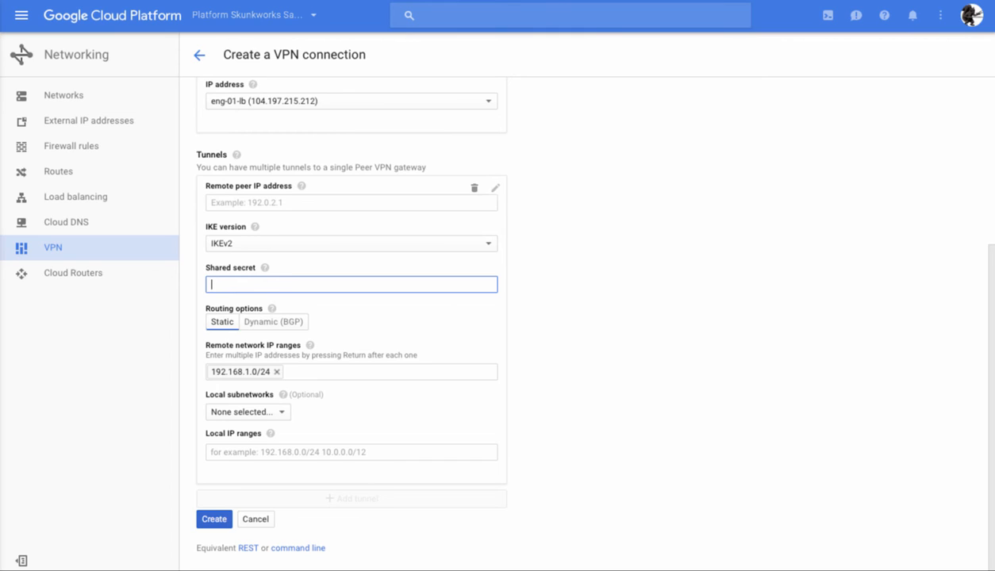
type("XXXXX")
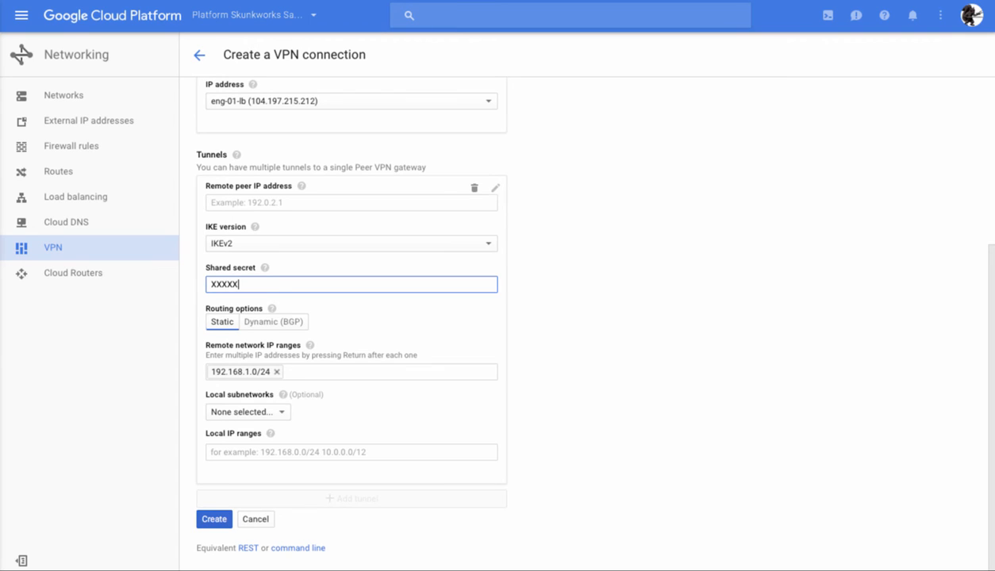
type("X")
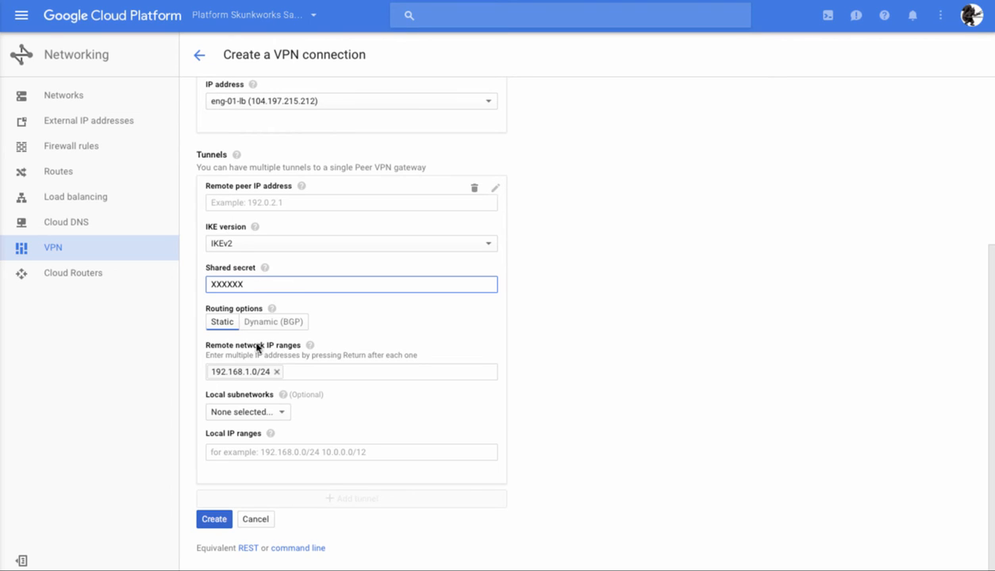
mouse_move(279, 349)
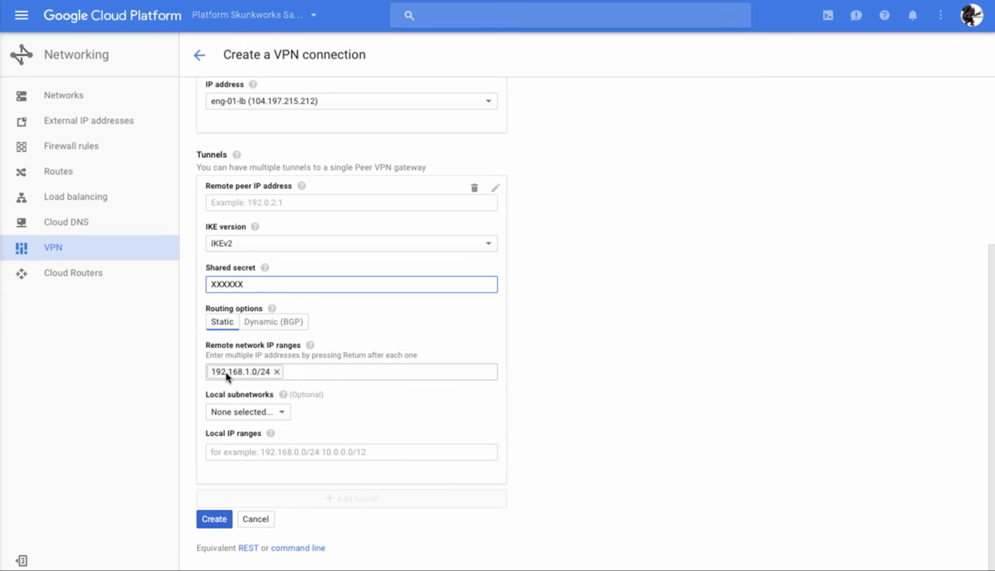
mouse_move(270, 378)
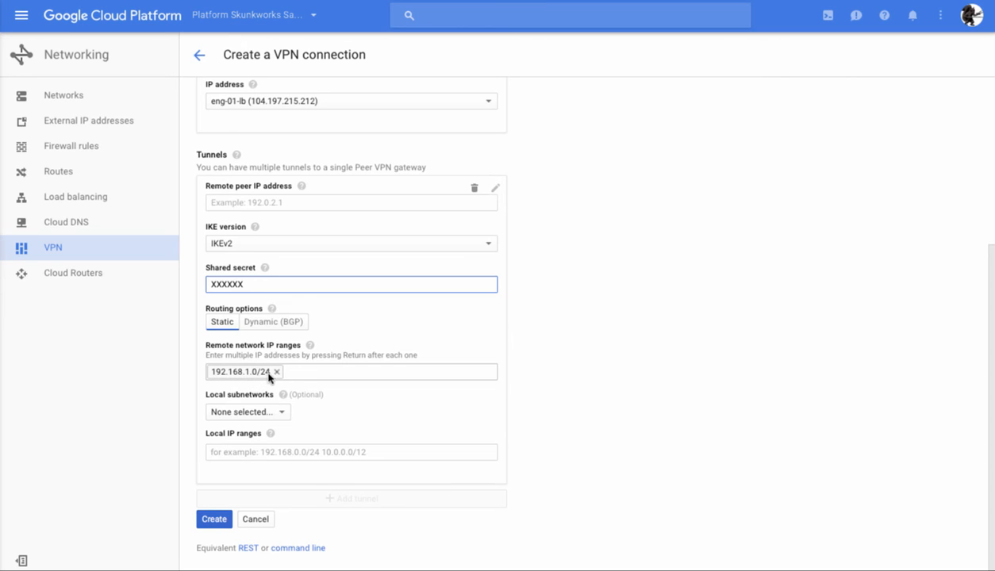
left_click(349, 372)
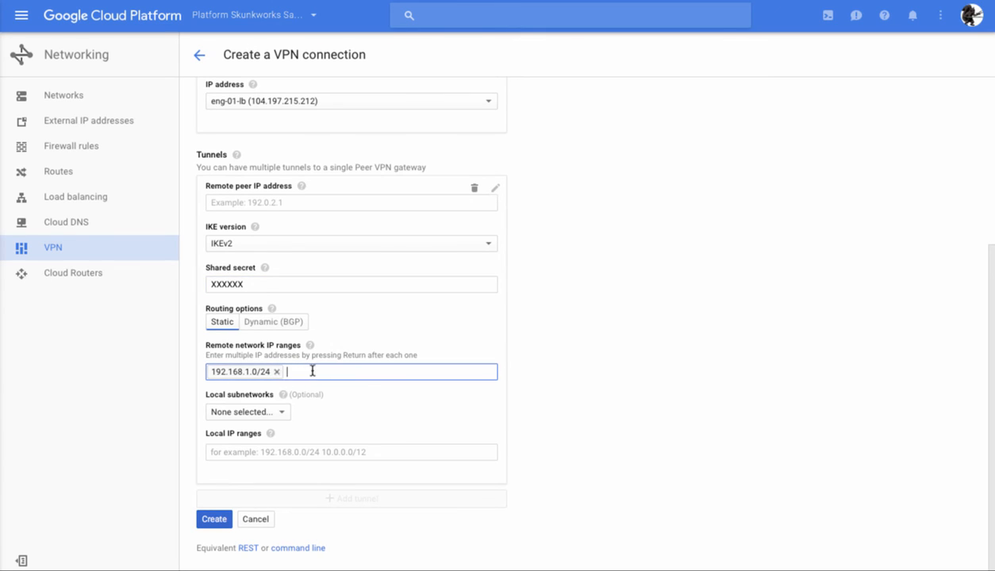
mouse_move(341, 374)
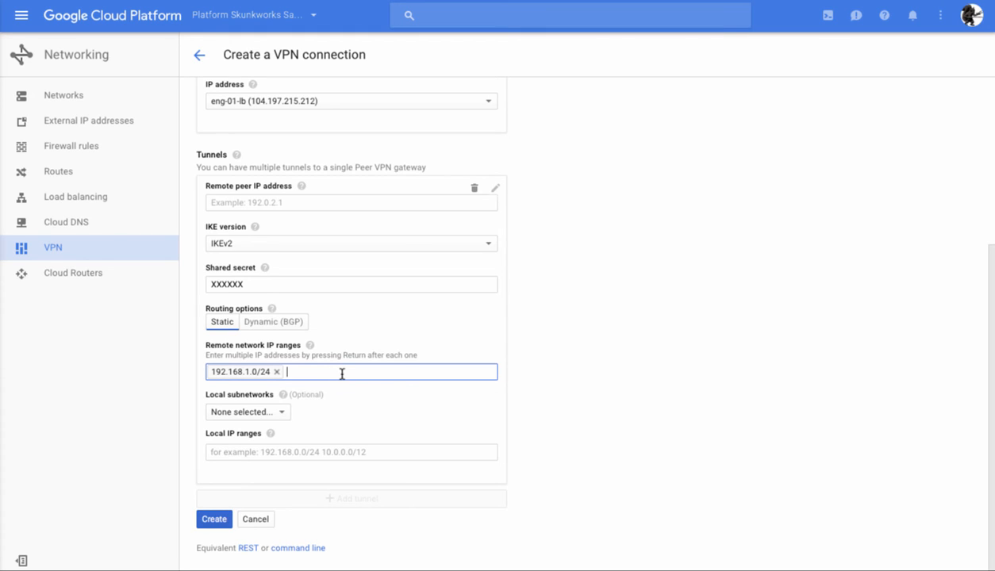
type("10.10.0.0/24")
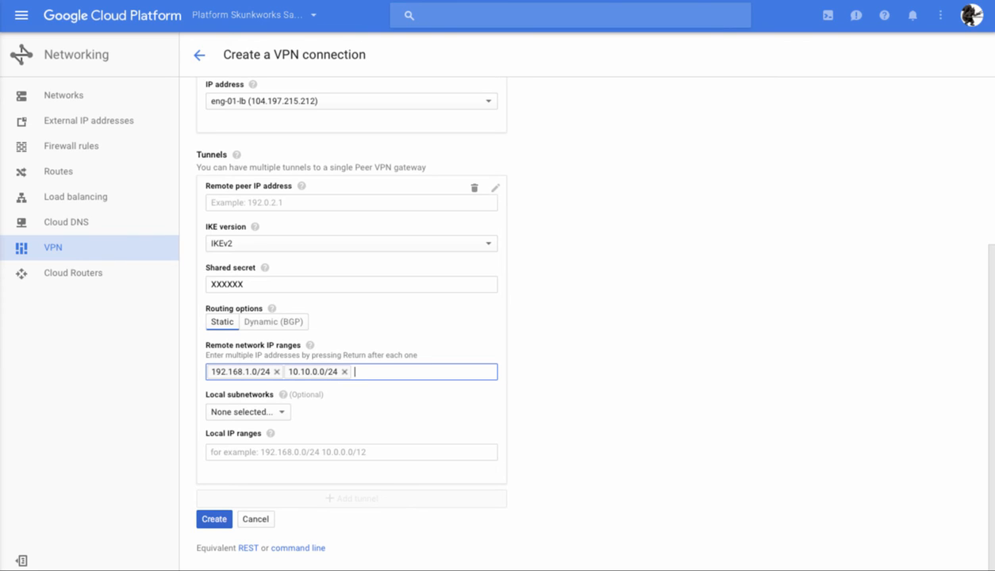
left_click(343, 371)
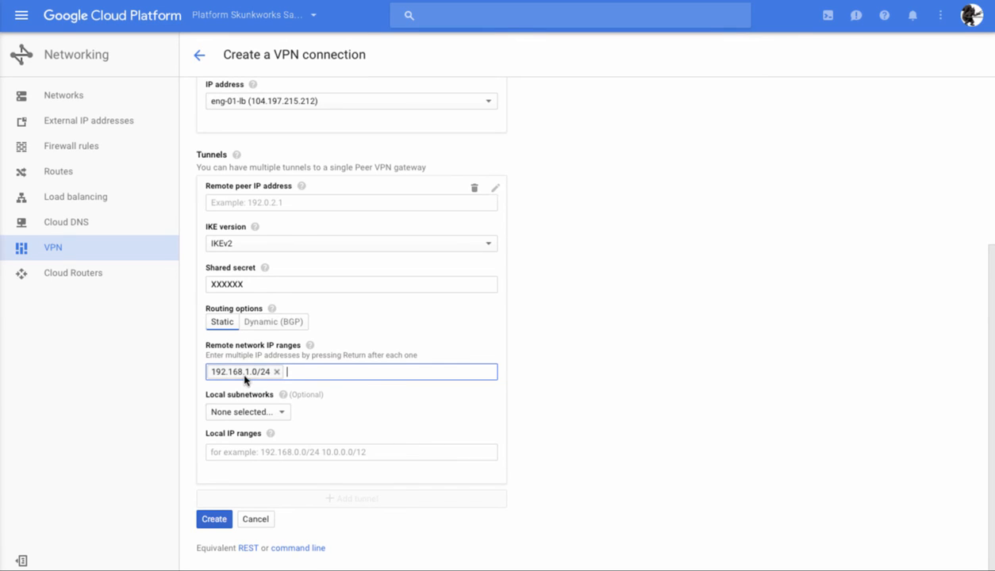
mouse_move(241, 413)
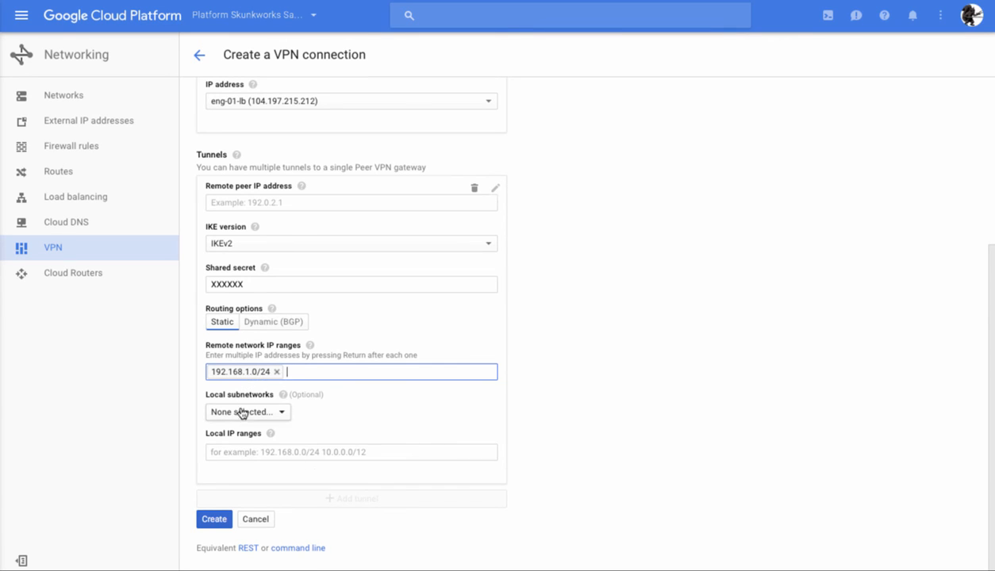
mouse_move(284, 420)
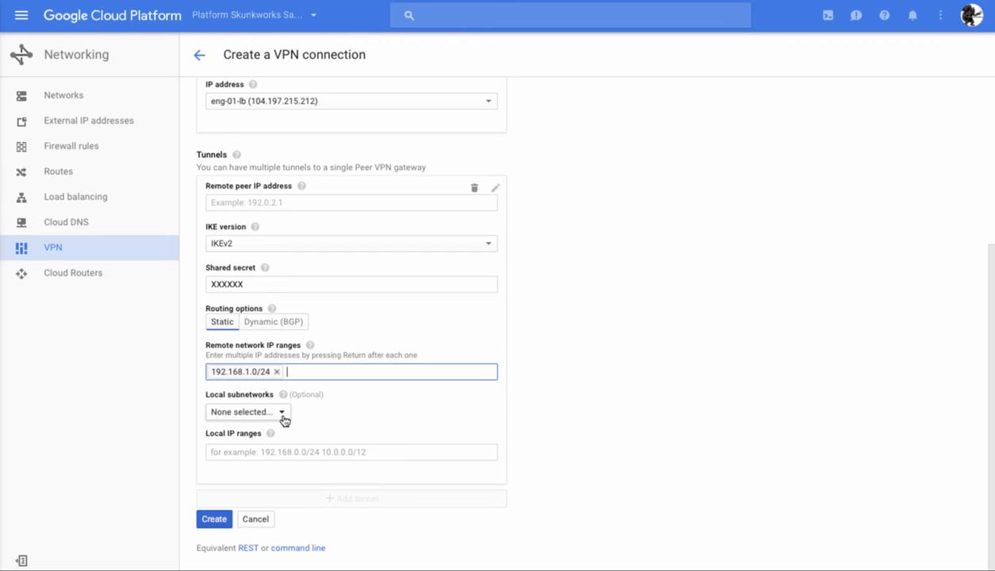
Select skunkworks-lan (10.252.252.0/24) as the local subnetwork.
left_click(247, 412)
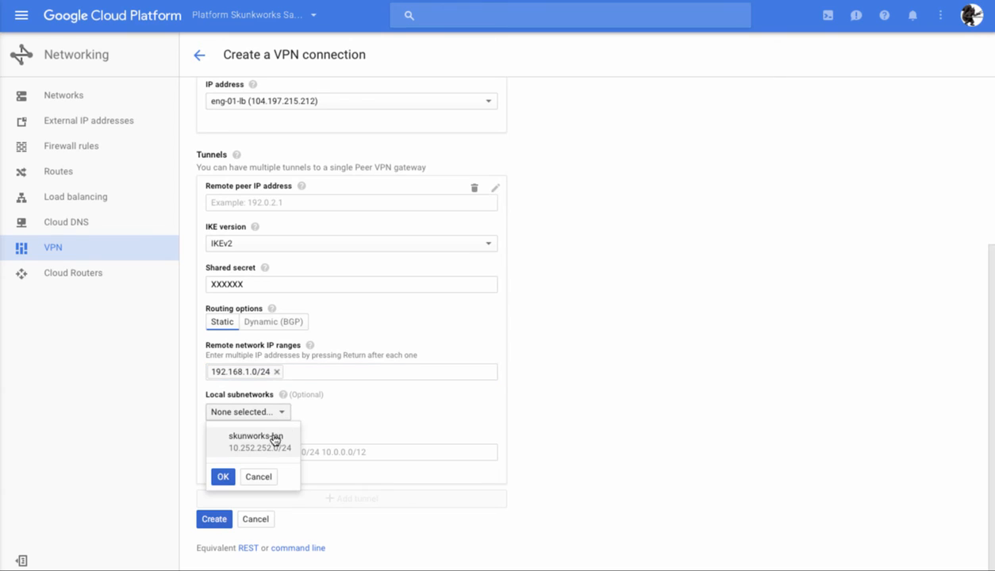
mouse_move(287, 454)
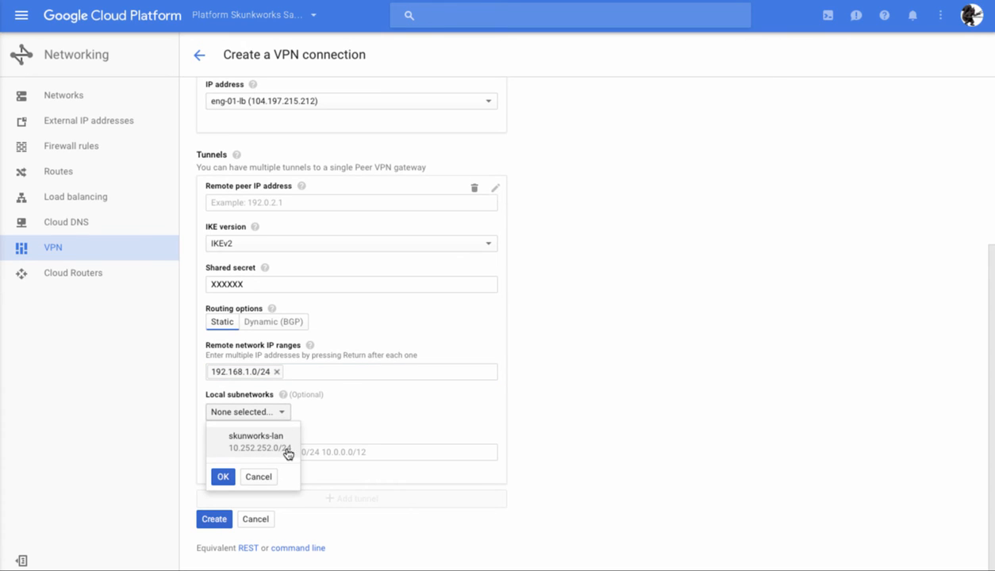
mouse_move(246, 456)
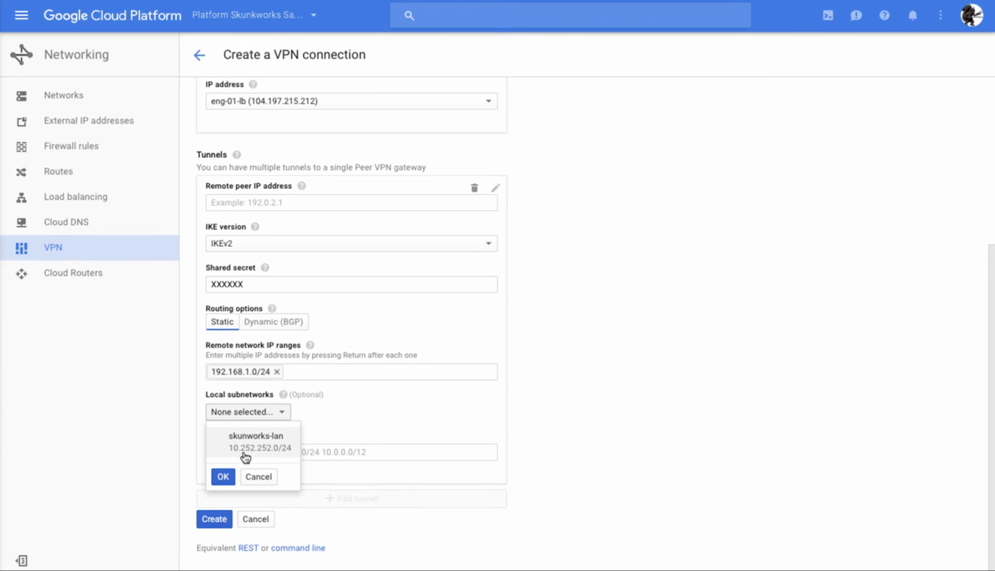
mouse_move(292, 457)
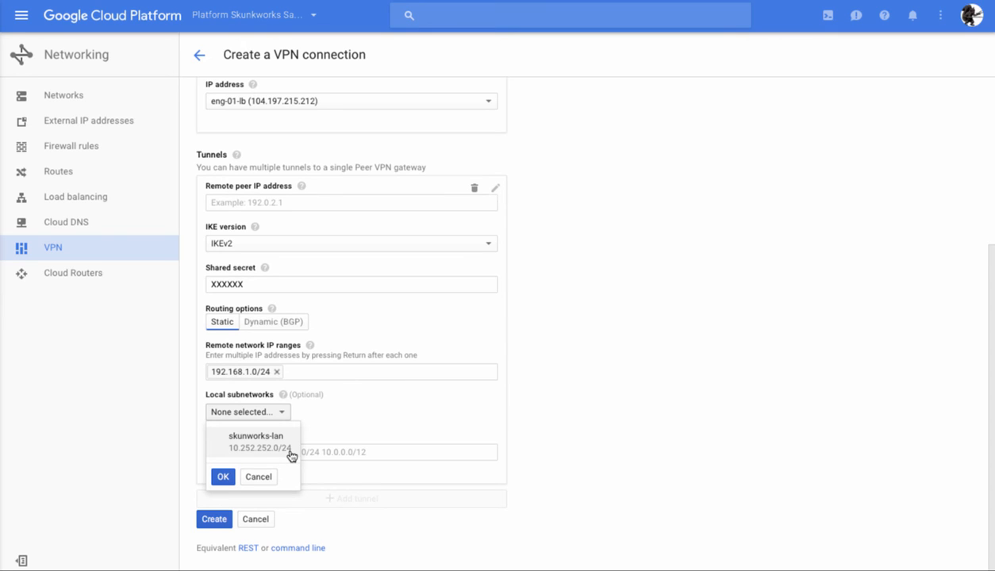
left_click(222, 476)
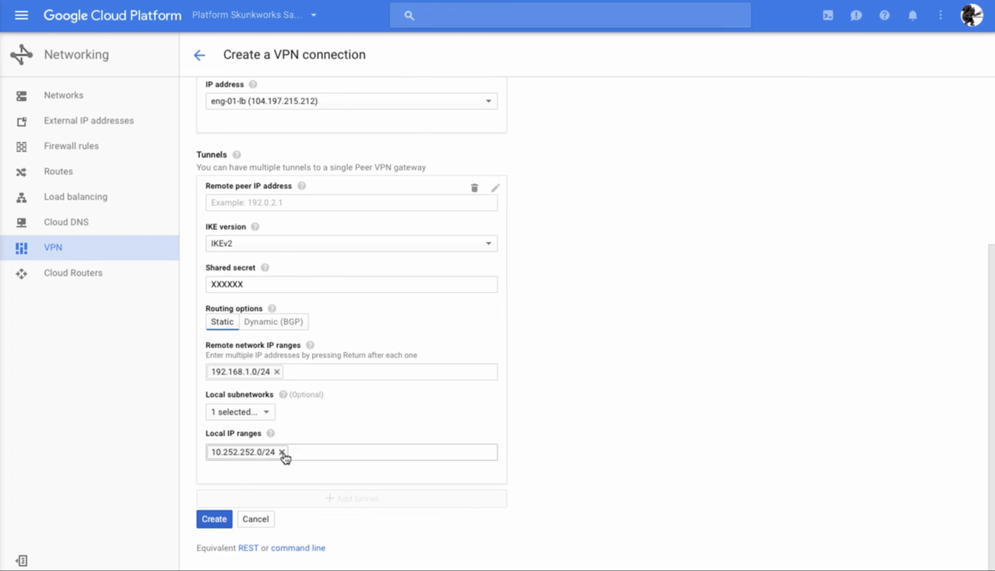
Remove the auto-added 10.252.252.0/24 local range and type 10.252.252.100/29 in its place.
left_click(282, 452)
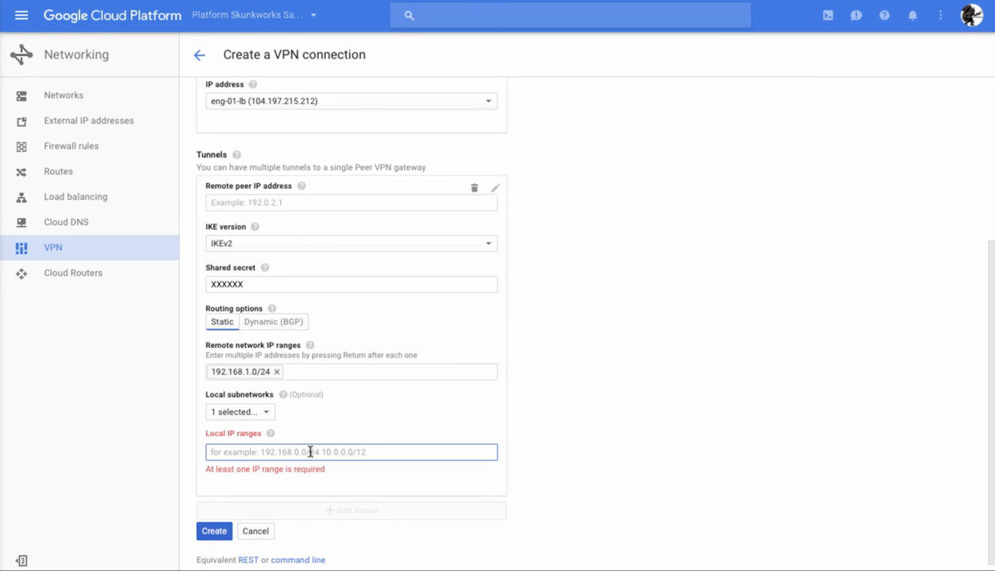
type("10.252.252")
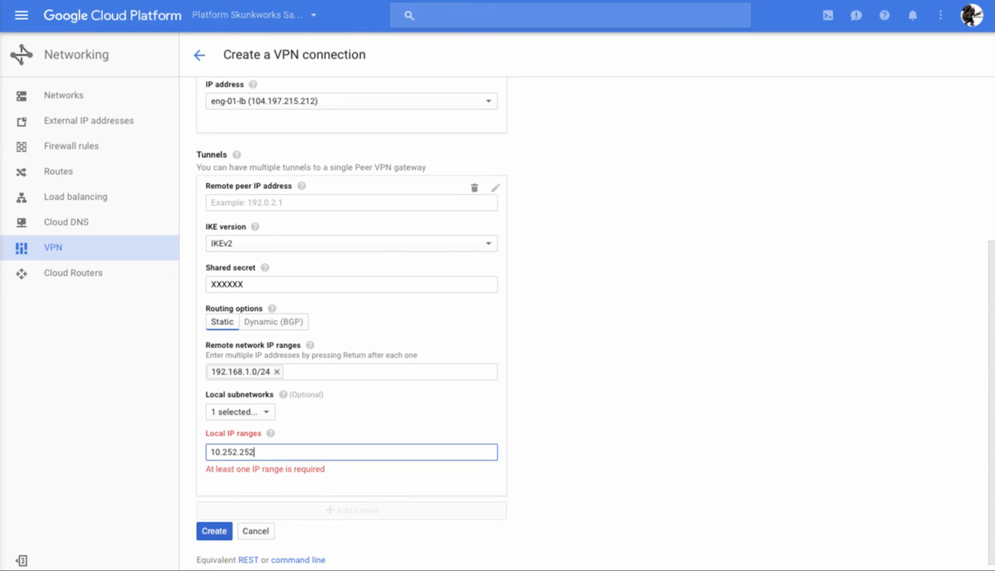
type(".")
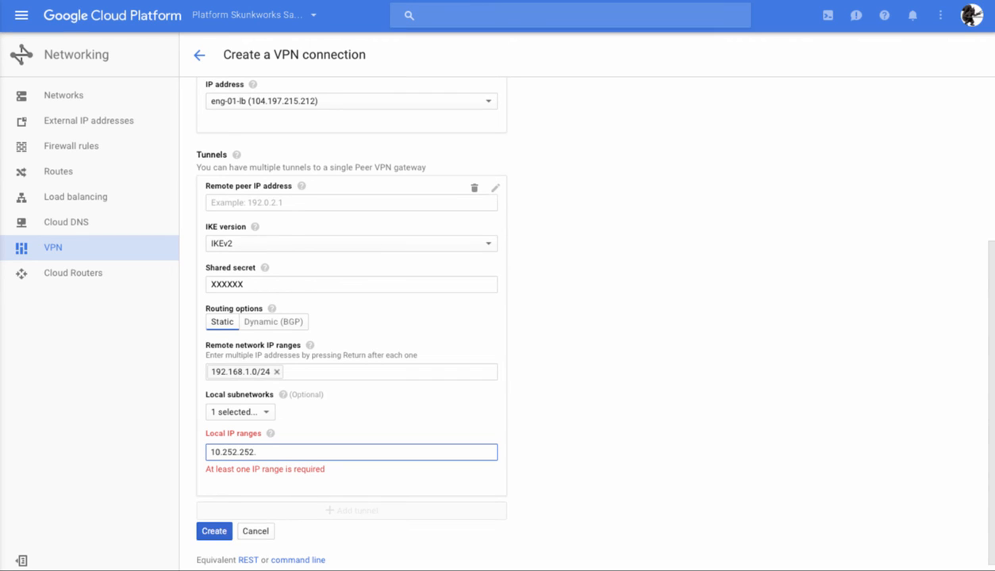
type("100")
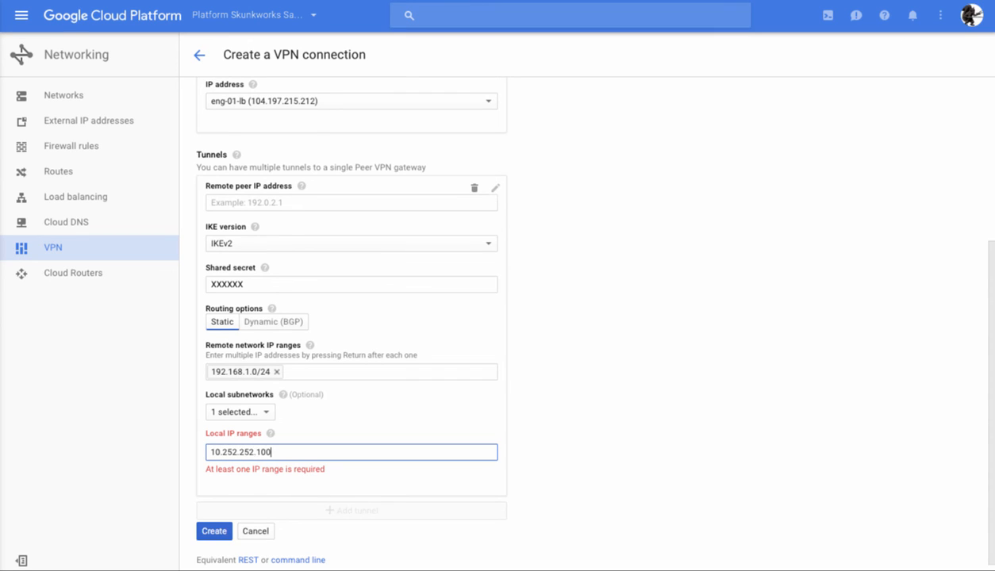
type("/")
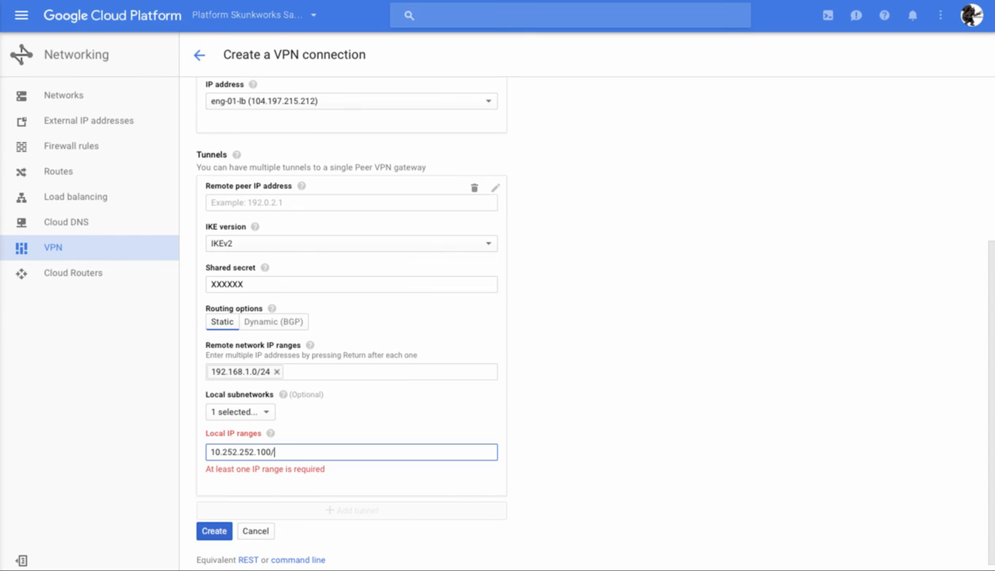
type("29")
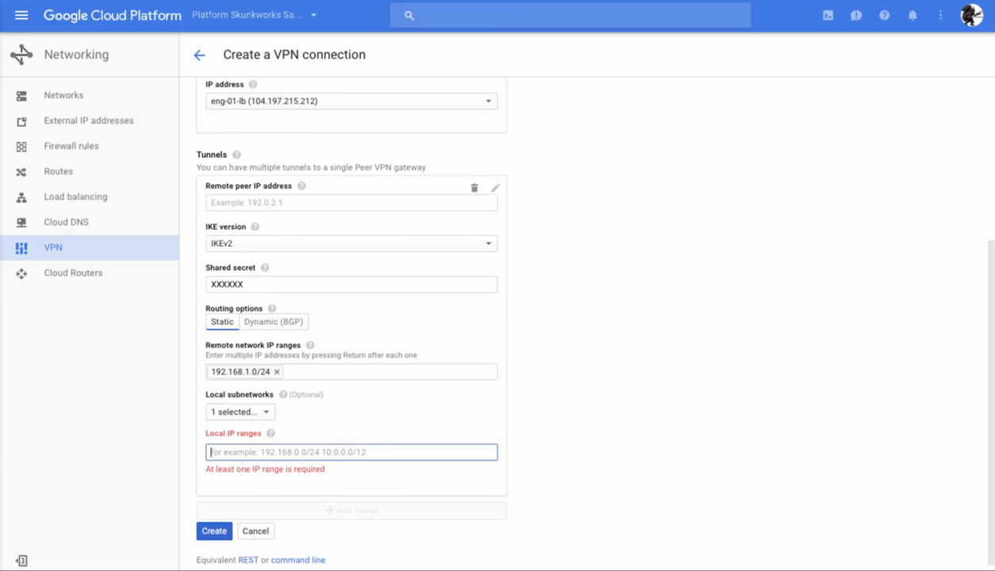
Re-enter 10.252.252.0/24 in Local IP ranges, keeping skunkworks-lan selected.
left_click(238, 412)
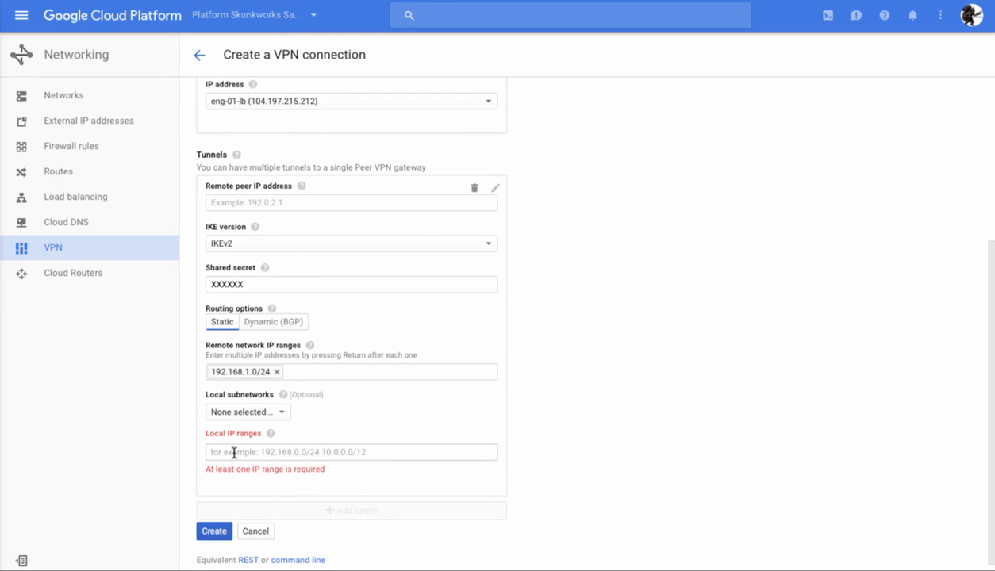
type("10.252.252.0/24")
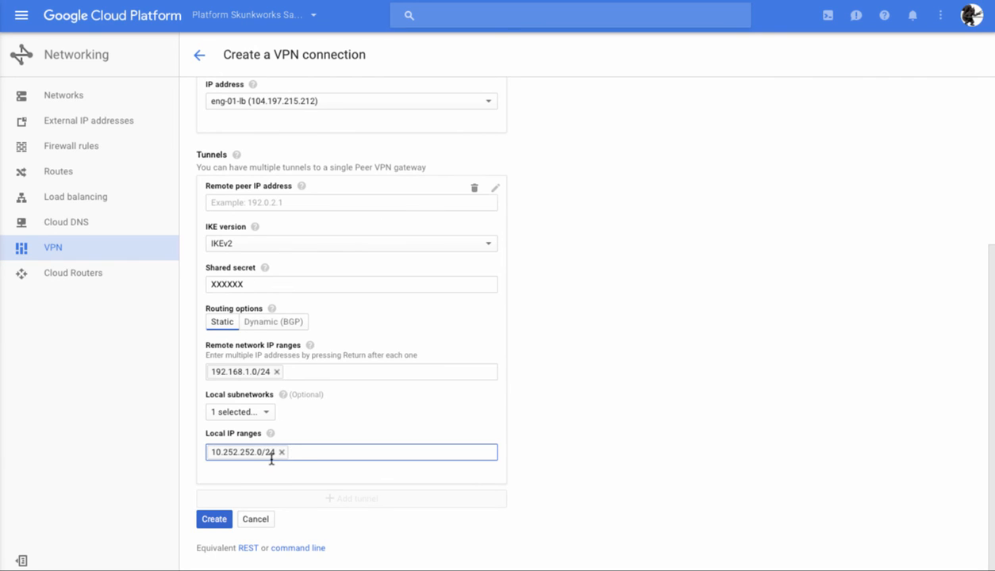
mouse_move(193, 454)
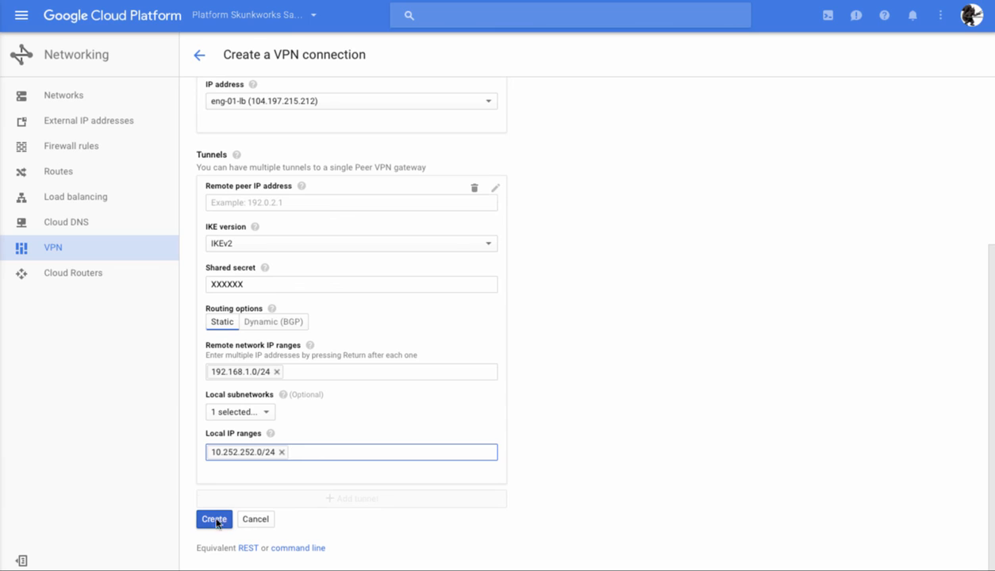
mouse_move(72, 146)
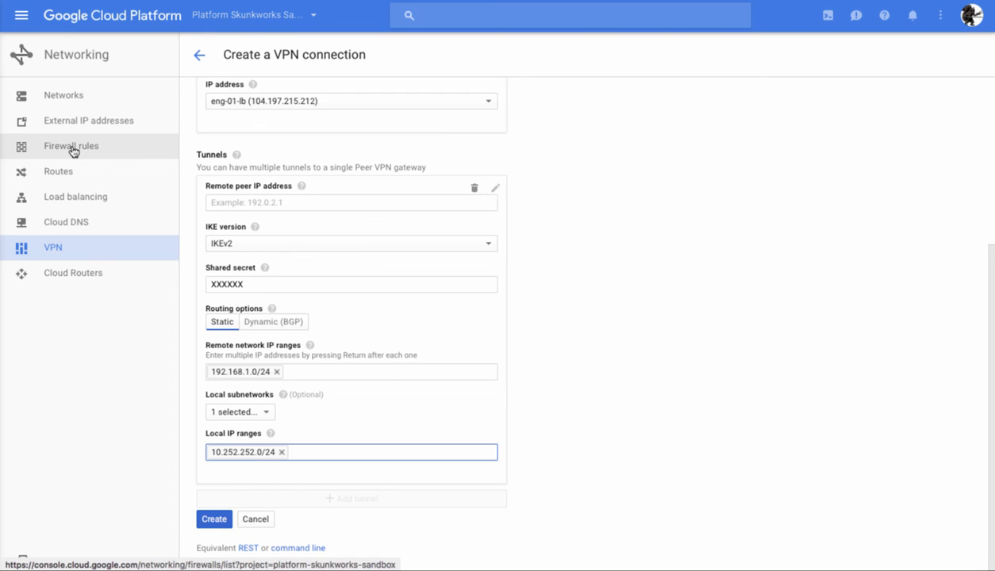
left_click(389, 371)
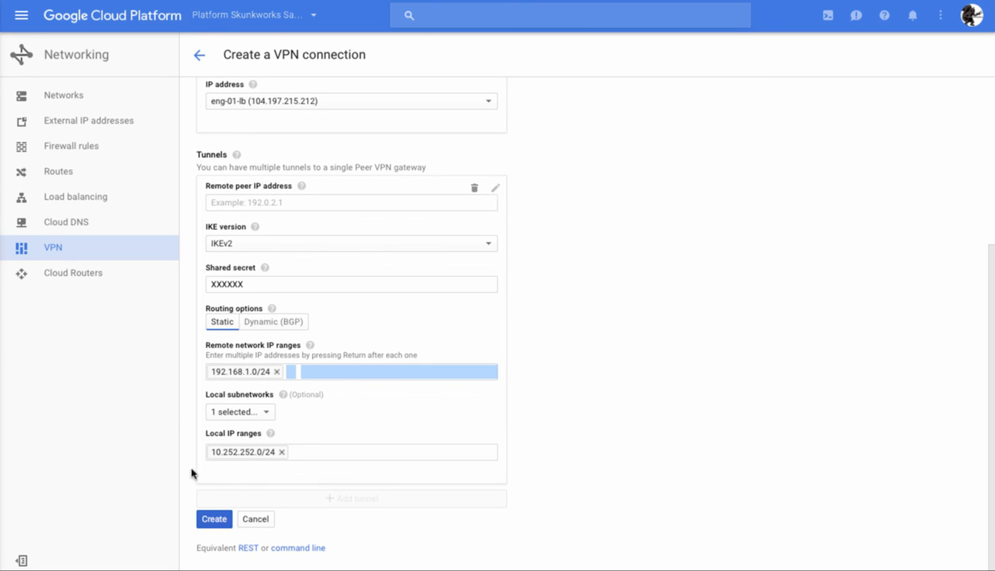
mouse_move(226, 444)
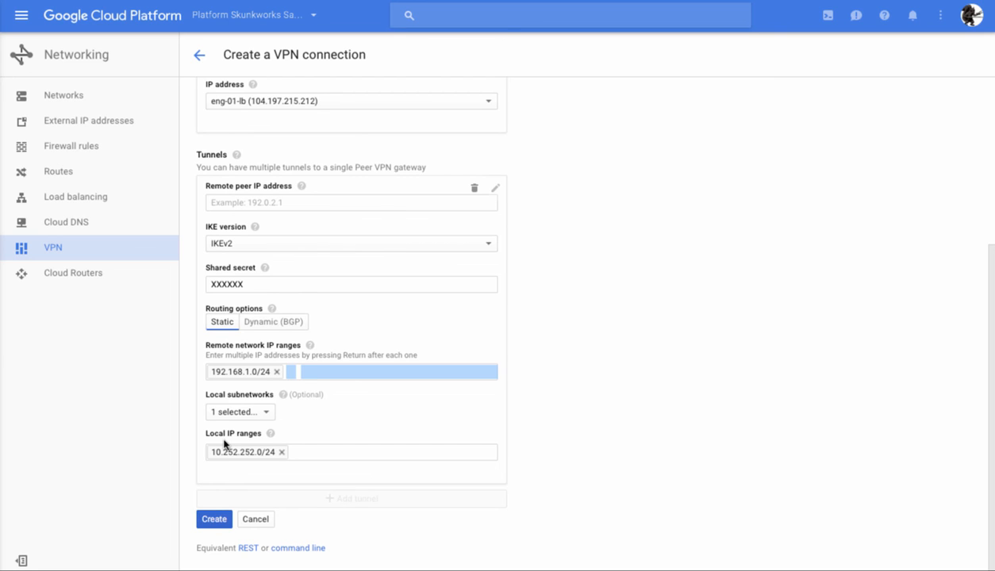
mouse_move(69, 146)
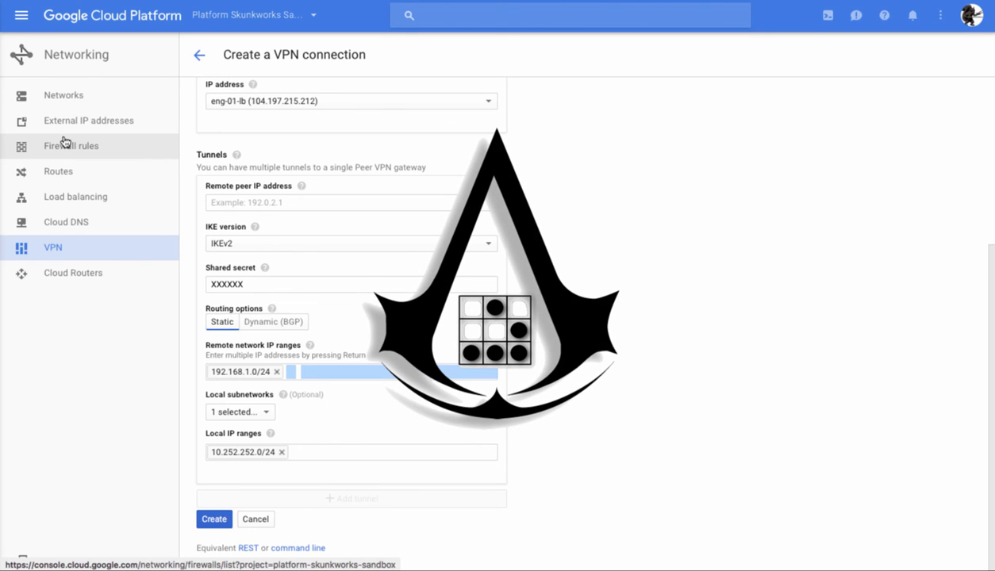
mouse_move(617, 211)
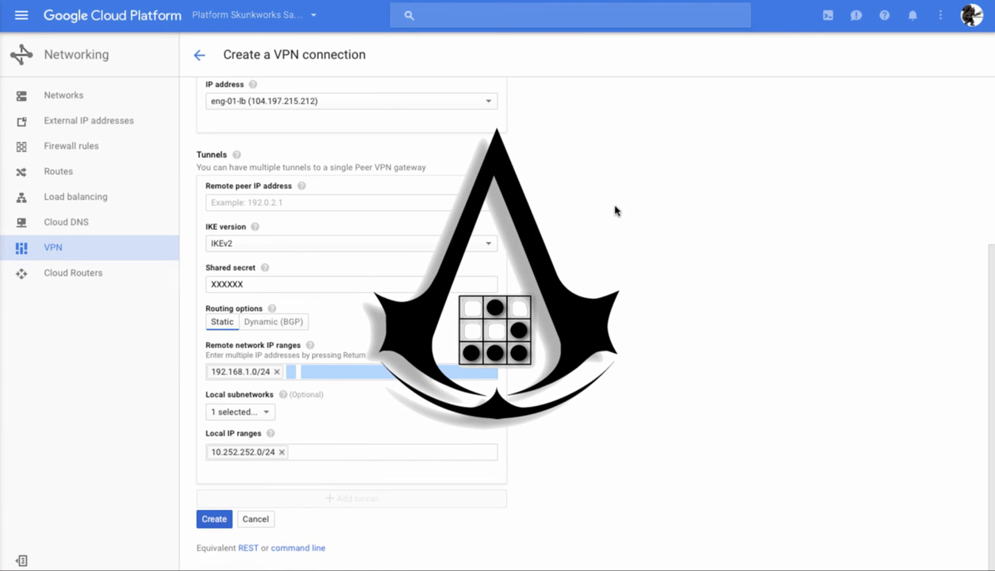